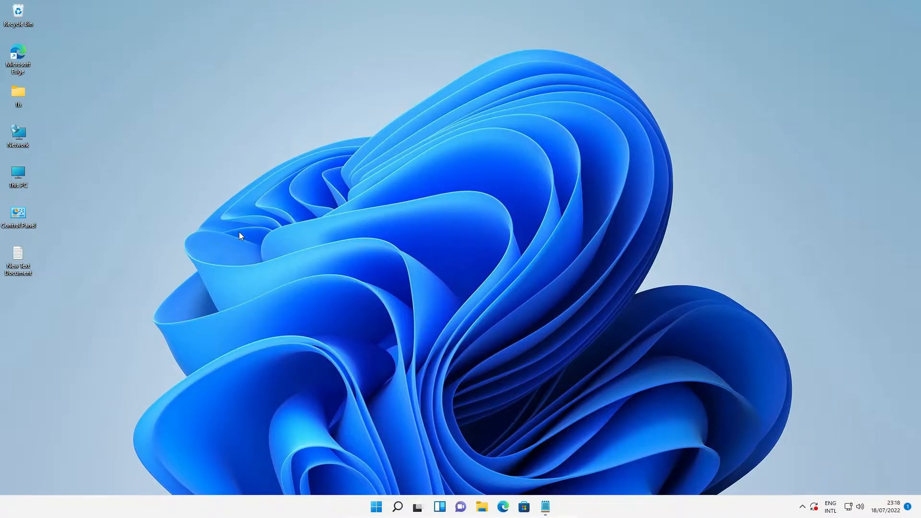
pyautogui.moveTo(119, 210)
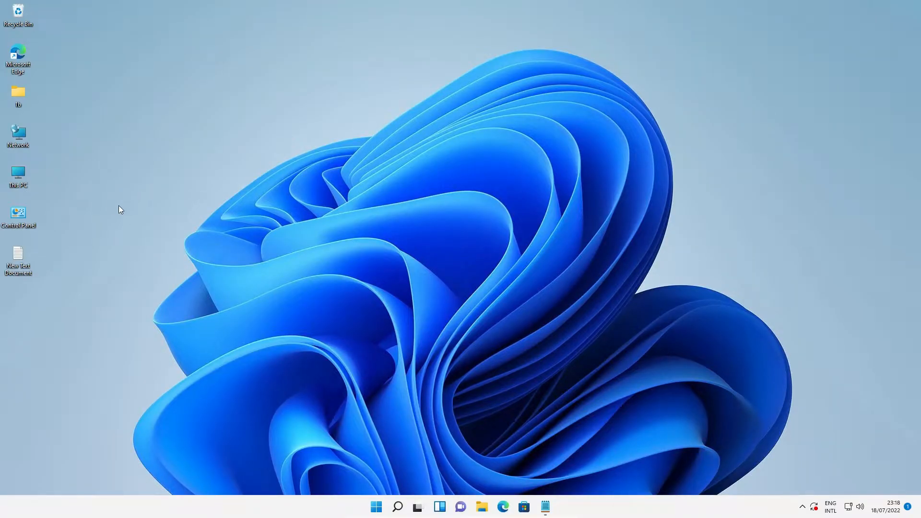
# - Start a new shortcut from the desktop context menu's New > Shortcut item
pyautogui.rightClick(277, 129)
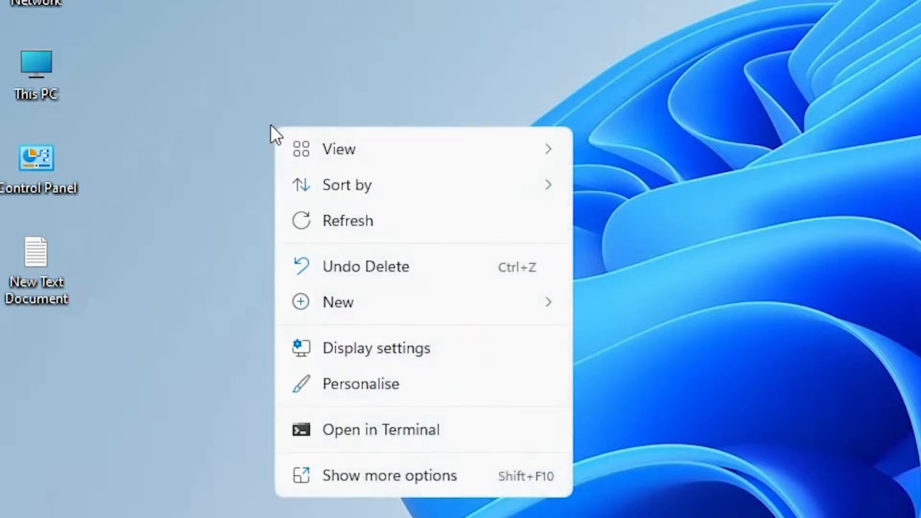
pyautogui.click(337, 302)
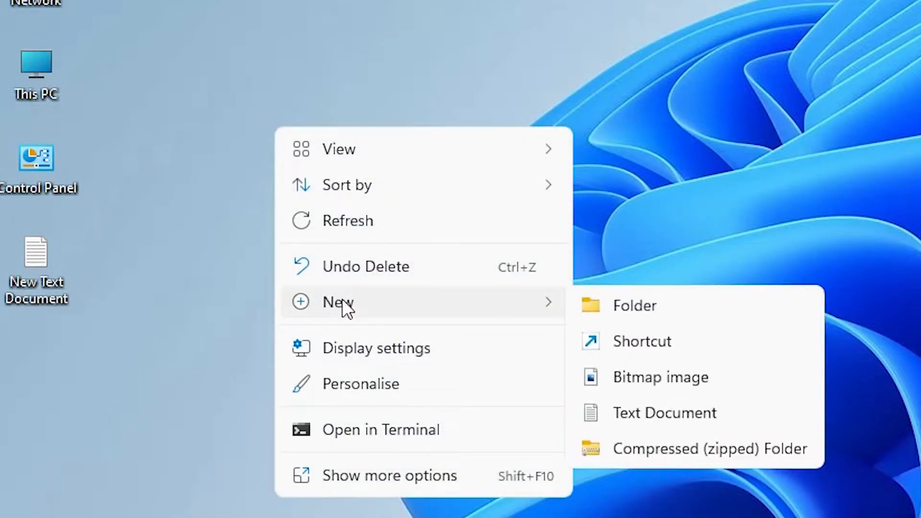
pyautogui.click(642, 341)
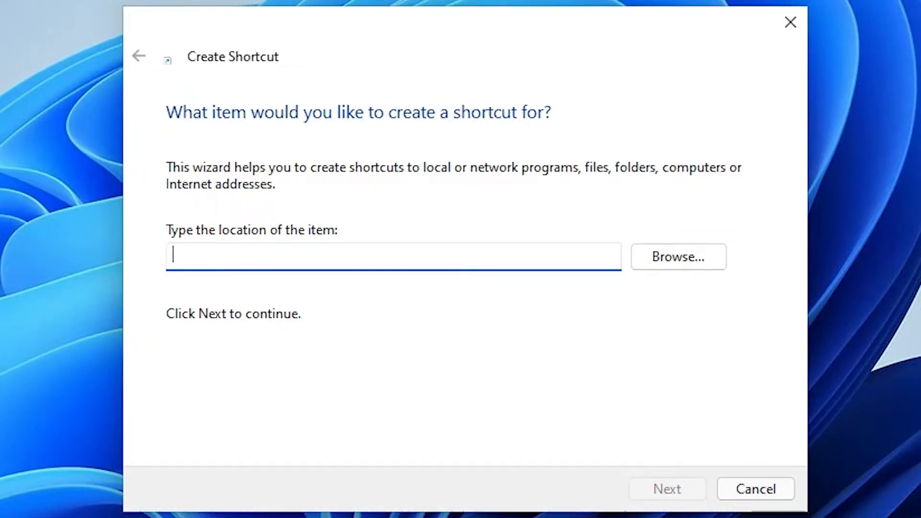
# - Point the shortcut to SlideToShutDown.exe and name it ShutDown by removing 'SlideTo'
pyautogui.write('SlideToShutDown.exe')
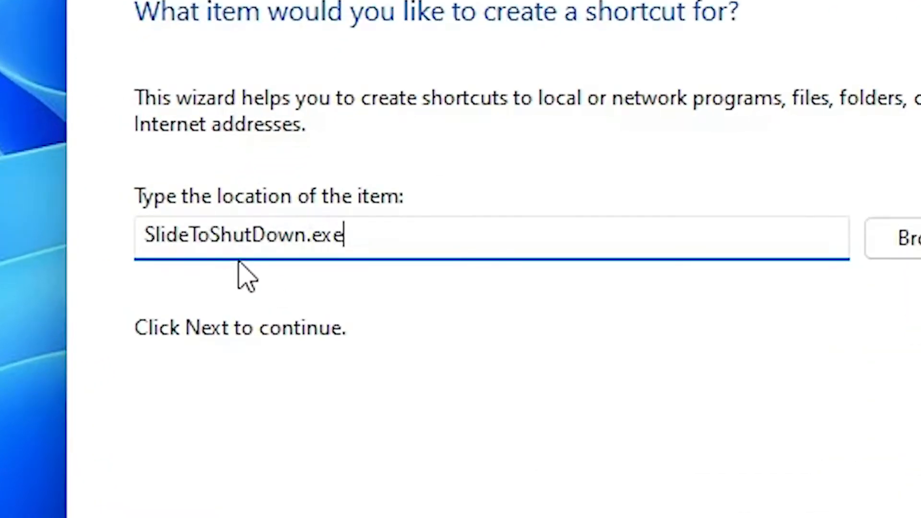
pyautogui.moveTo(164, 253)
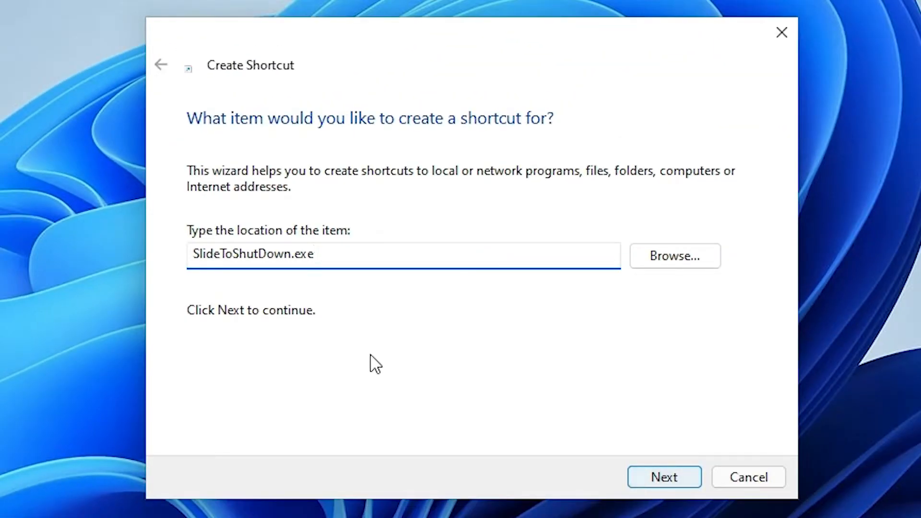
pyautogui.moveTo(608, 472)
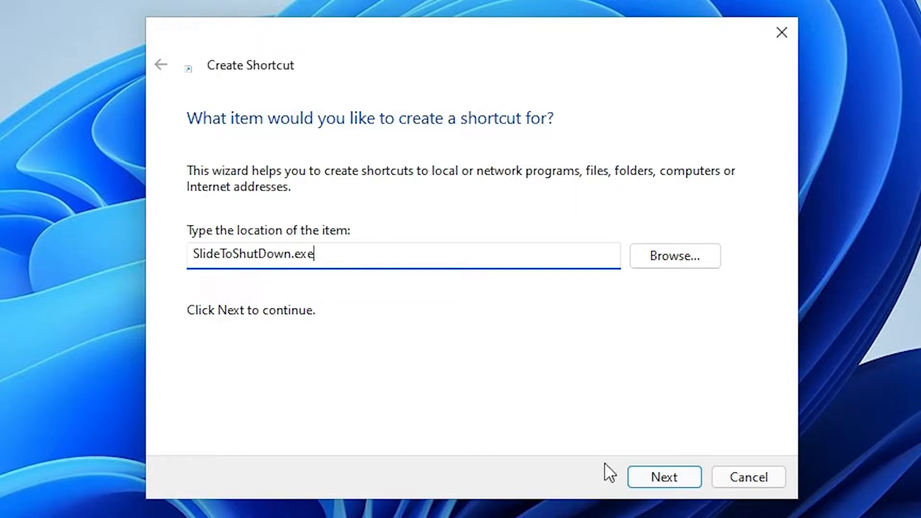
pyautogui.click(664, 477)
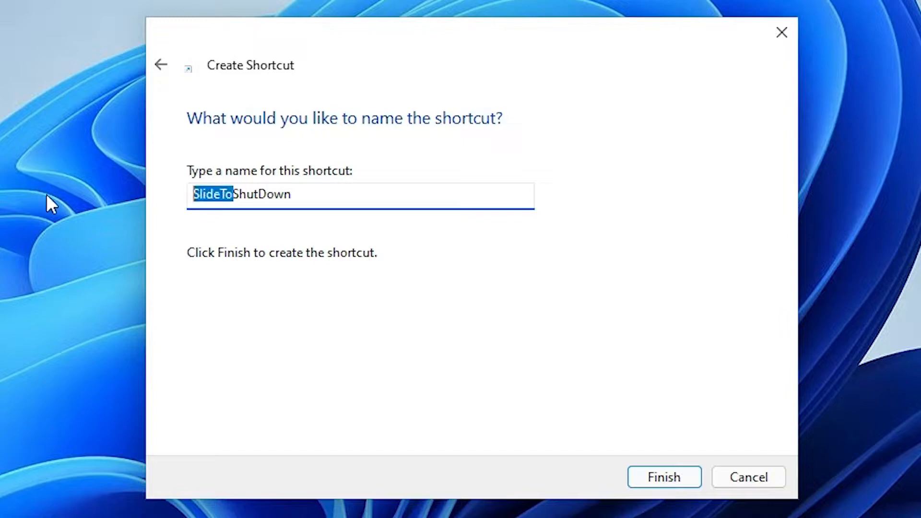
pyautogui.press('Delete')
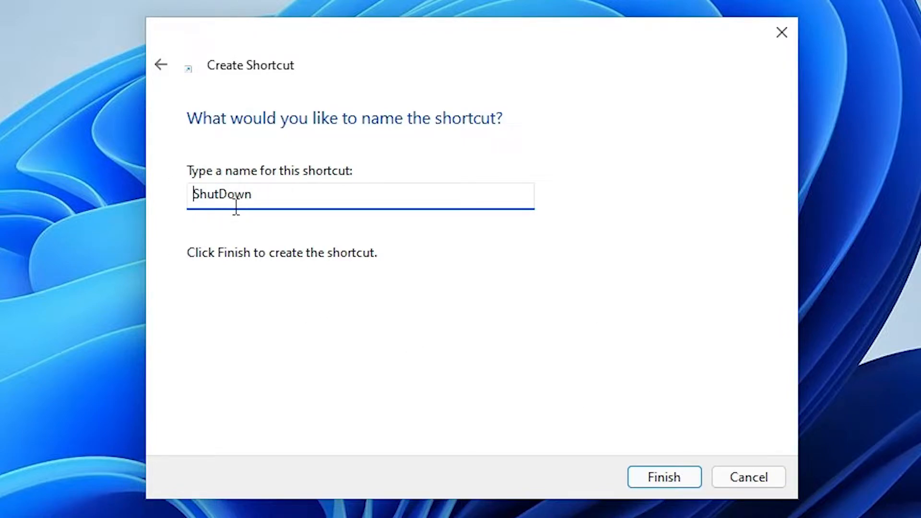
pyautogui.click(663, 477)
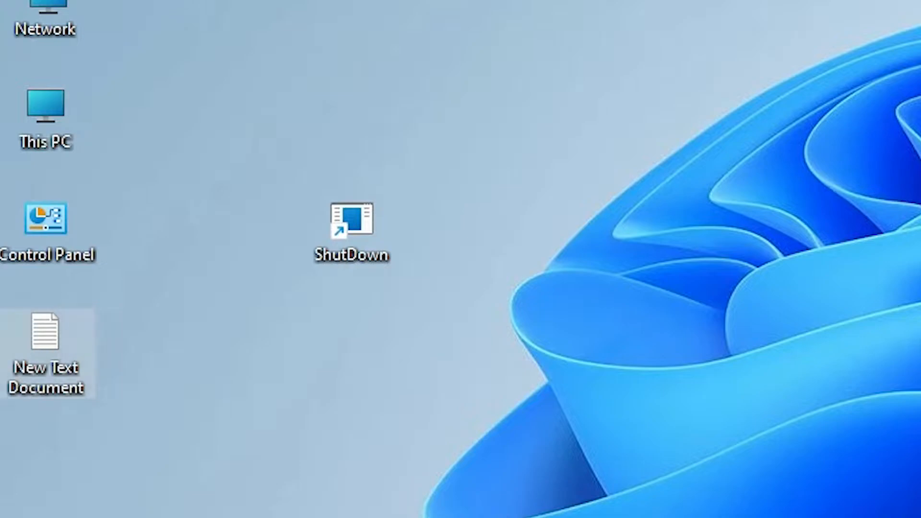
pyautogui.moveTo(343, 271)
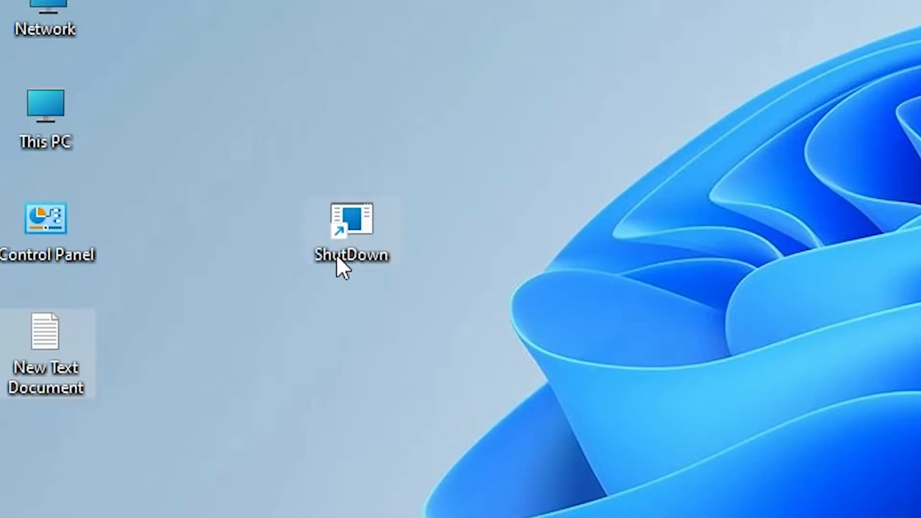
# - Bring up the ShutDown shortcut's Properties showing target SlideToShutDown.exe
pyautogui.rightClick(351, 230)
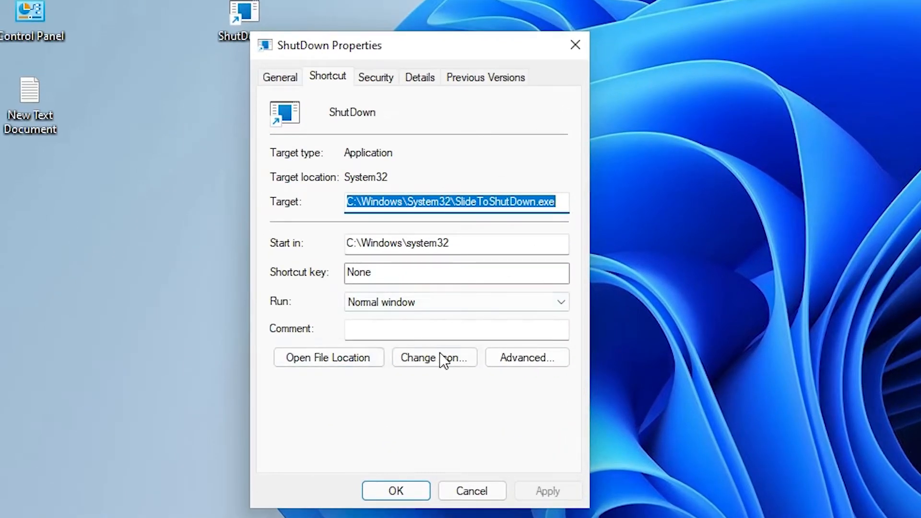
# - Change the shortcut's icon to the red power icon from SHELL32 and save the properties
pyautogui.click(434, 357)
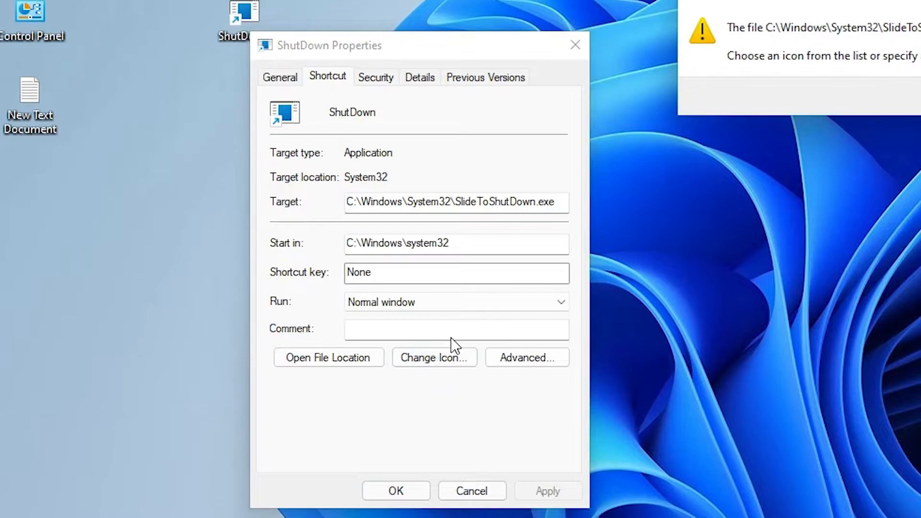
pyautogui.click(433, 357)
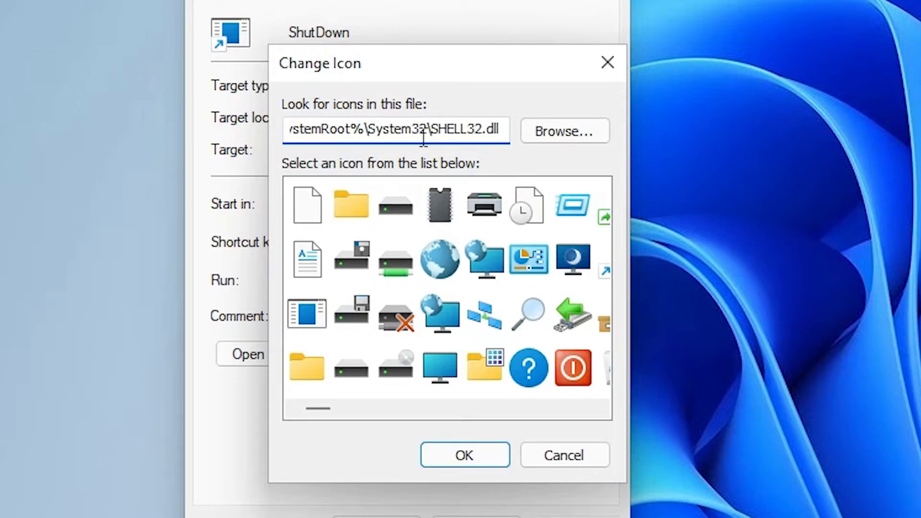
pyautogui.moveTo(560, 194)
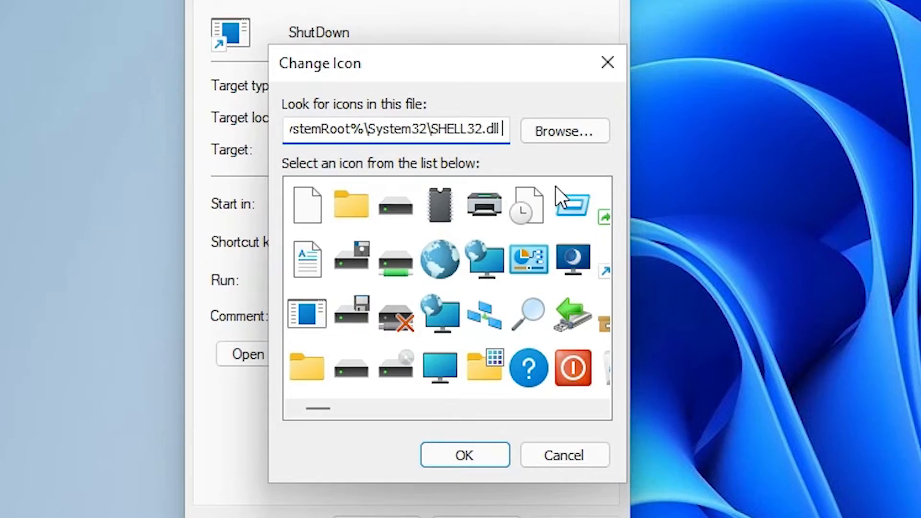
pyautogui.click(306, 204)
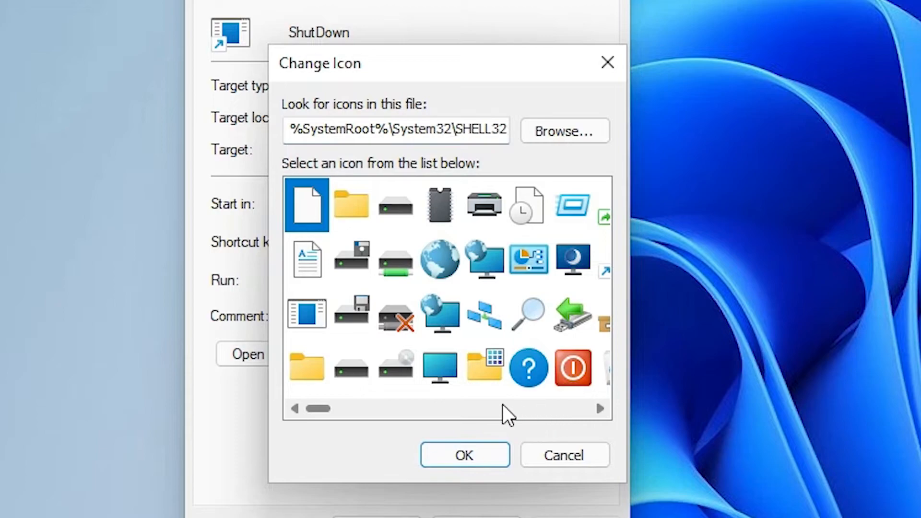
pyautogui.hscroll(3)
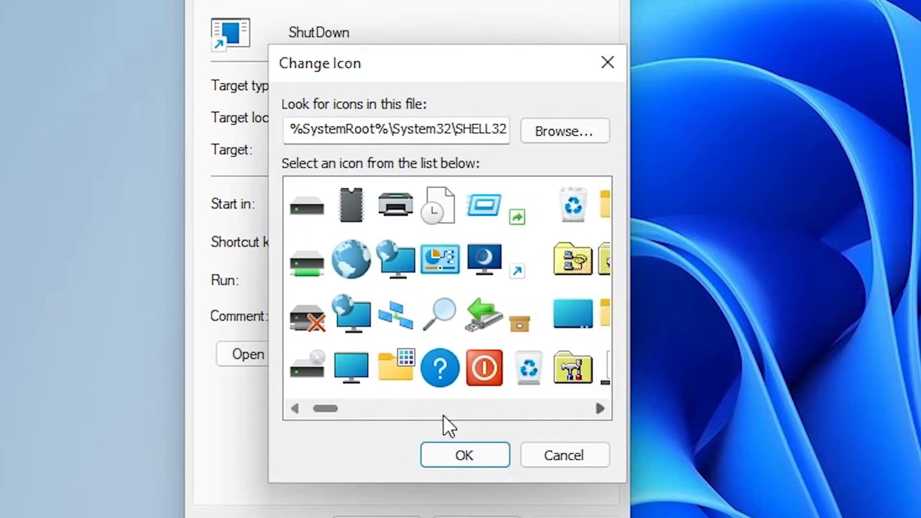
pyautogui.click(484, 369)
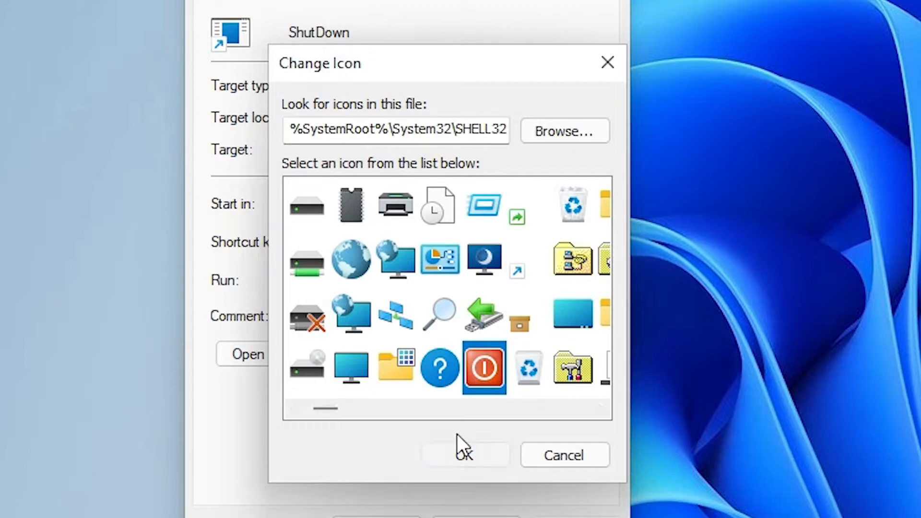
pyautogui.click(463, 452)
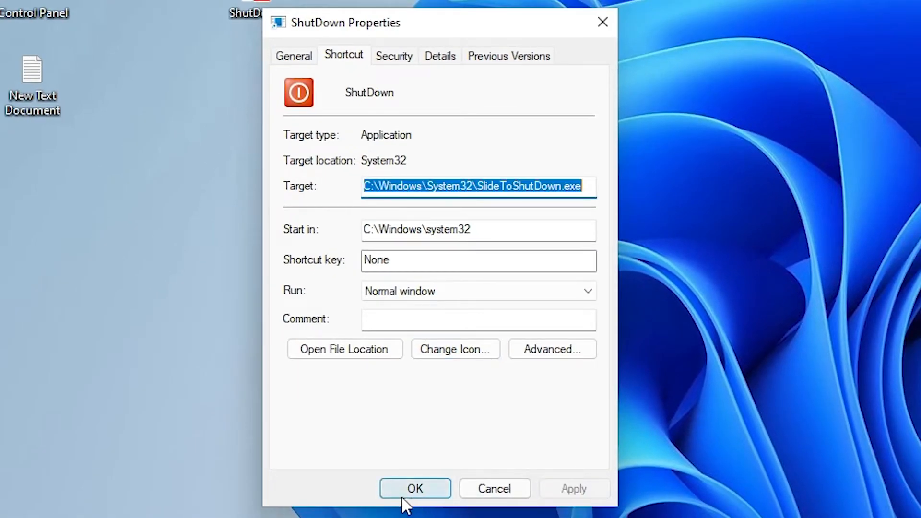
pyautogui.click(415, 488)
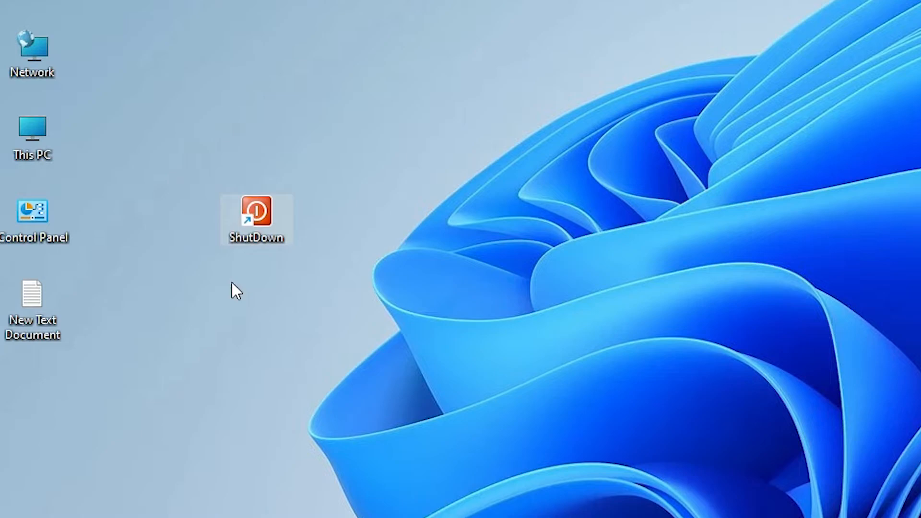
pyautogui.moveTo(322, 313)
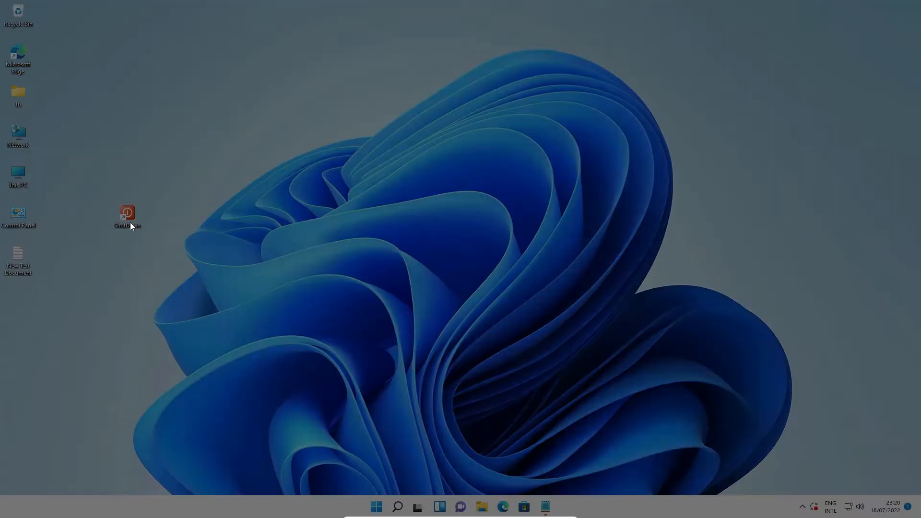
# - Launch the ShutDown shortcut to show the 'Slide to shut down your PC' screen
pyautogui.doubleClick(127, 216)
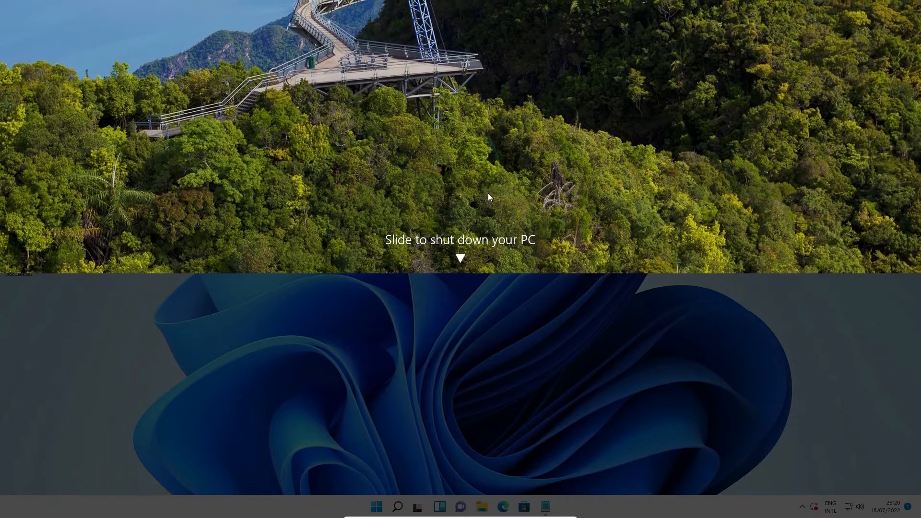